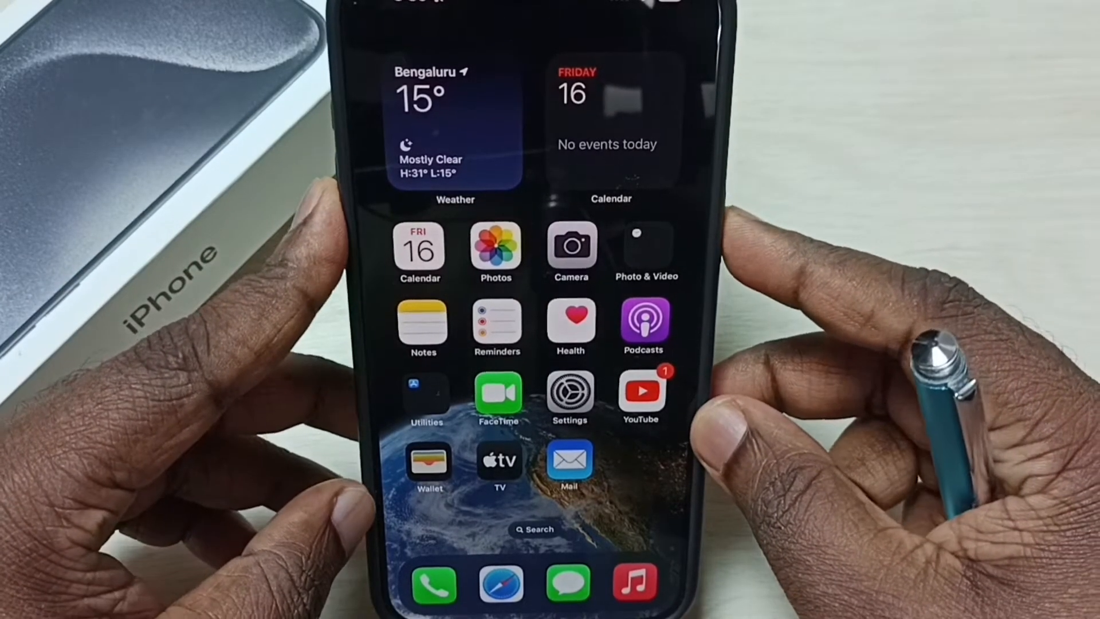
Step: Open Settings > Display & Brightness and reach the Always On Display row, currently off
key(lock)
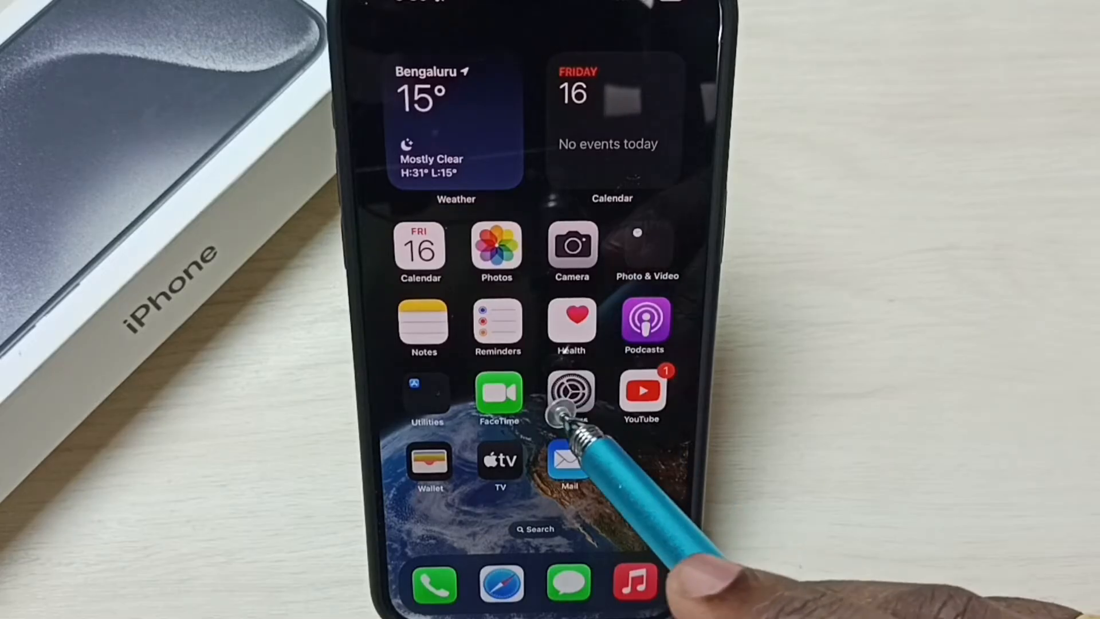
click(571, 397)
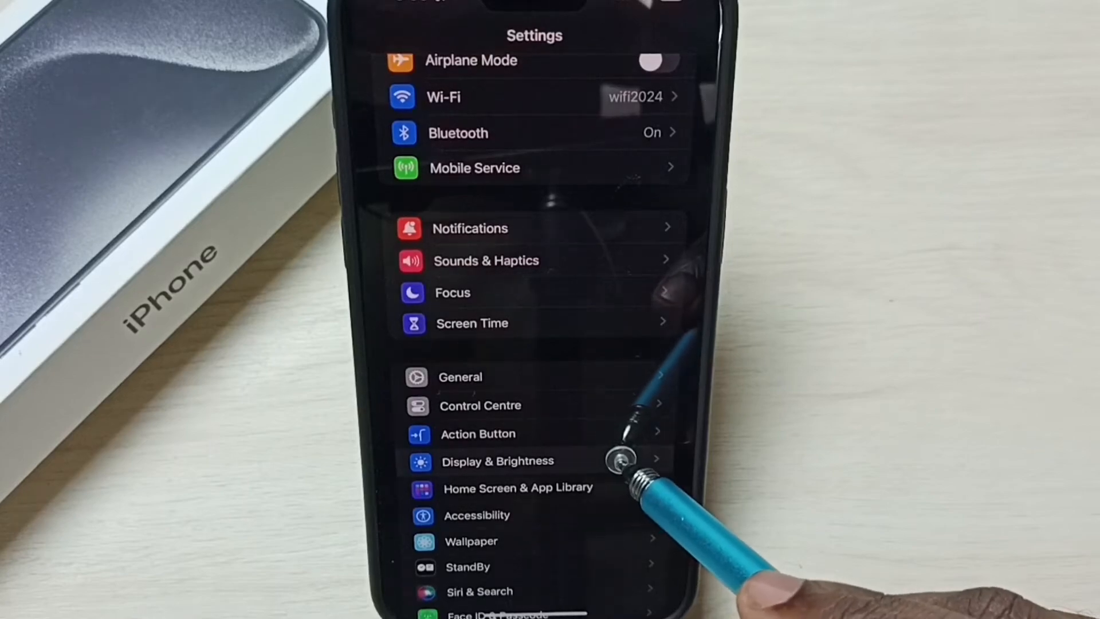
click(497, 460)
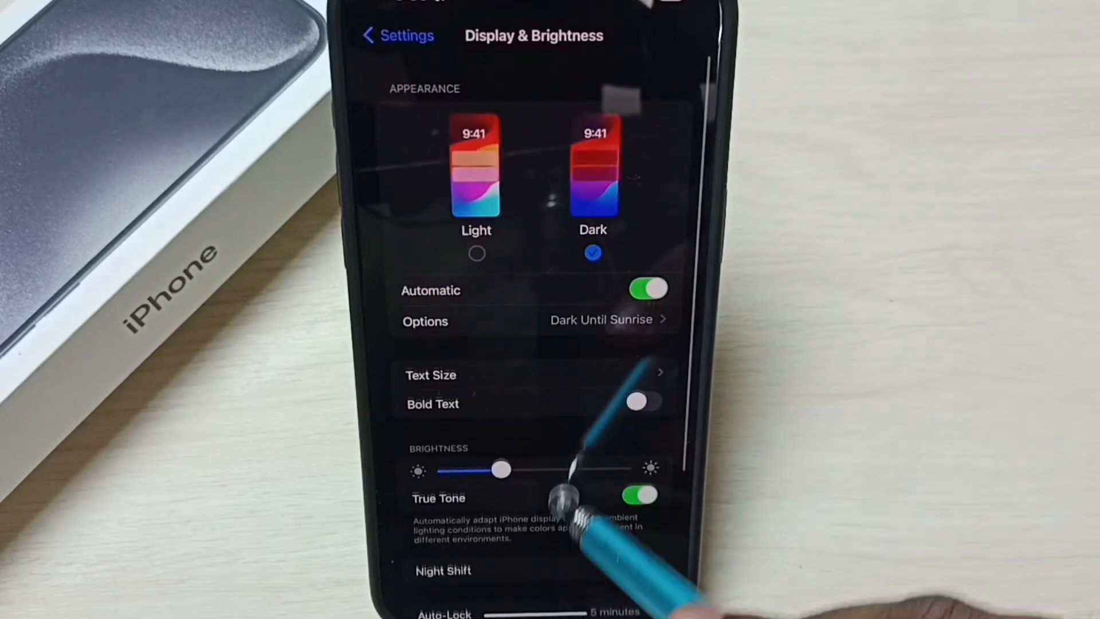
scroll(down, 3)
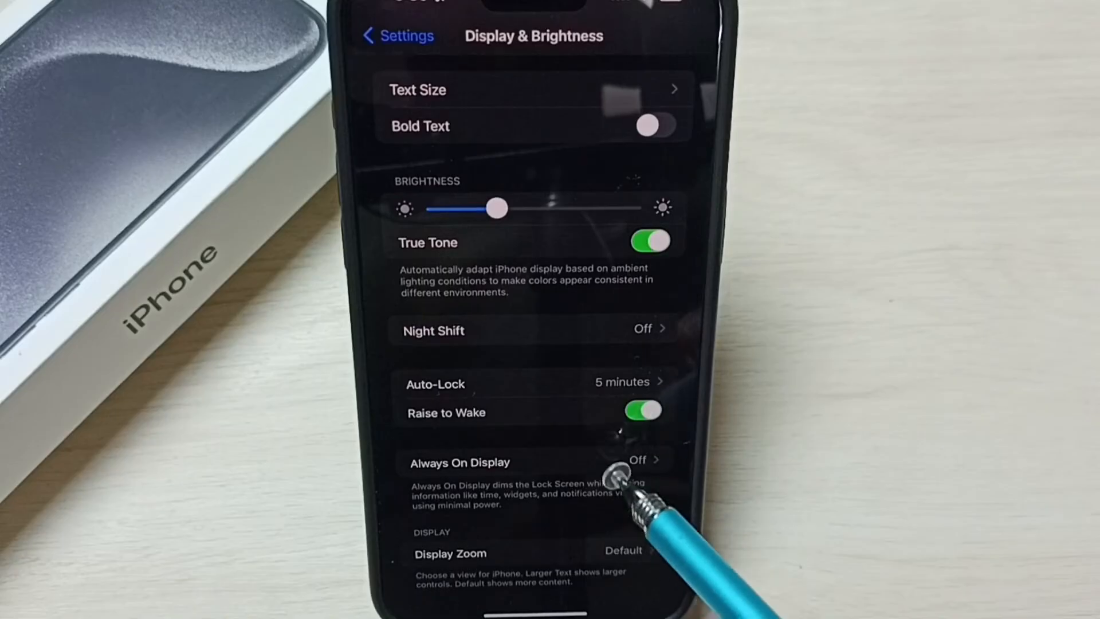
click(491, 462)
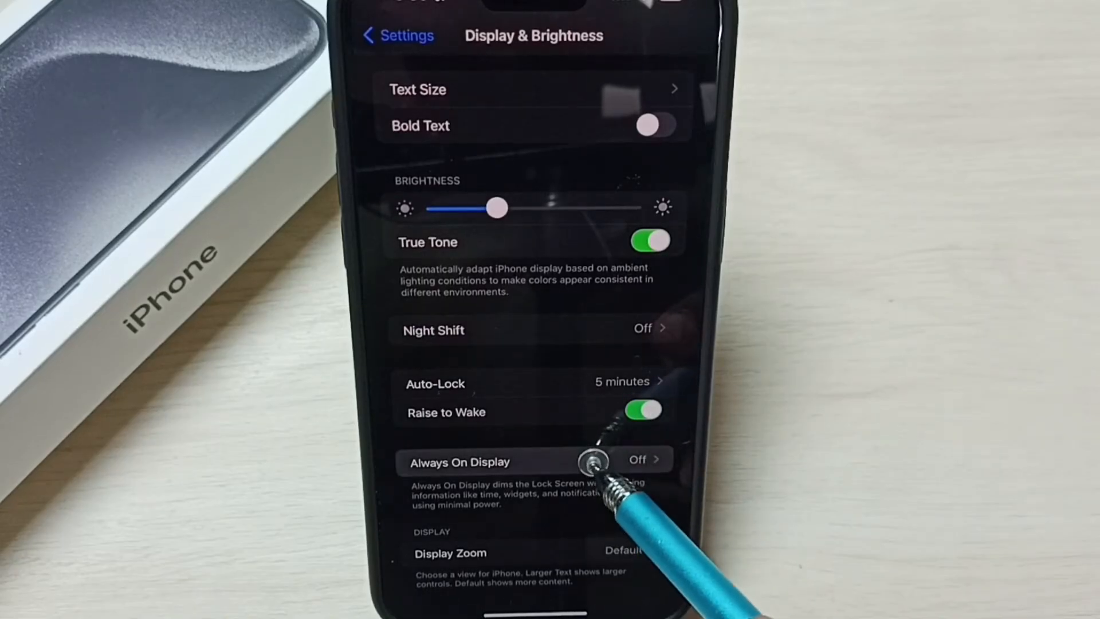
Step: Turn on Always On Display with Show Wallpaper and Show Notifications enabled
click(460, 461)
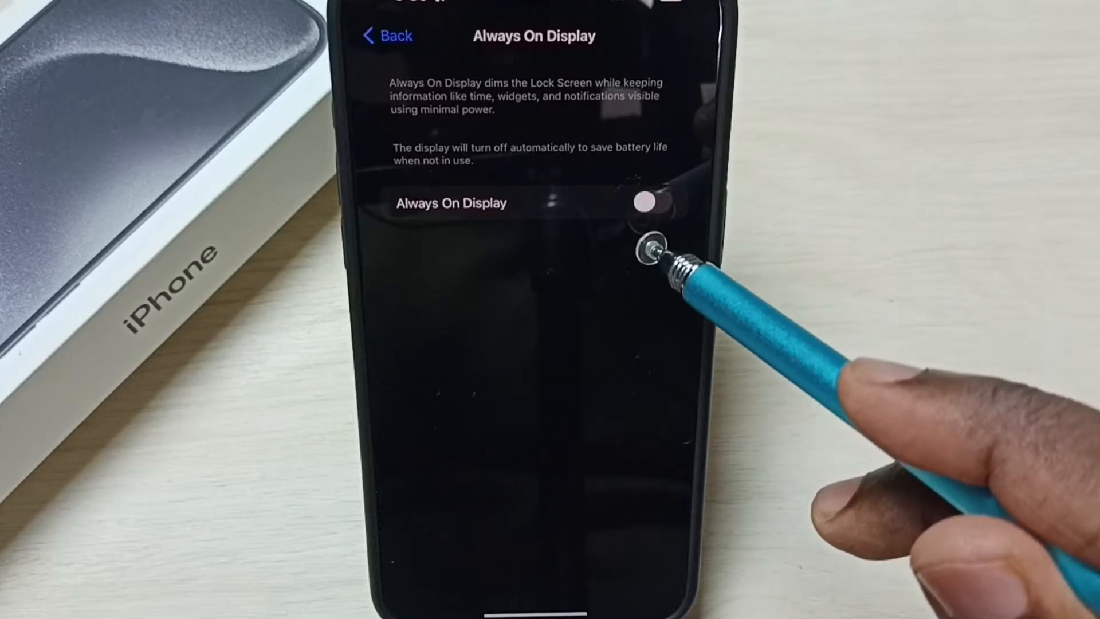
click(645, 203)
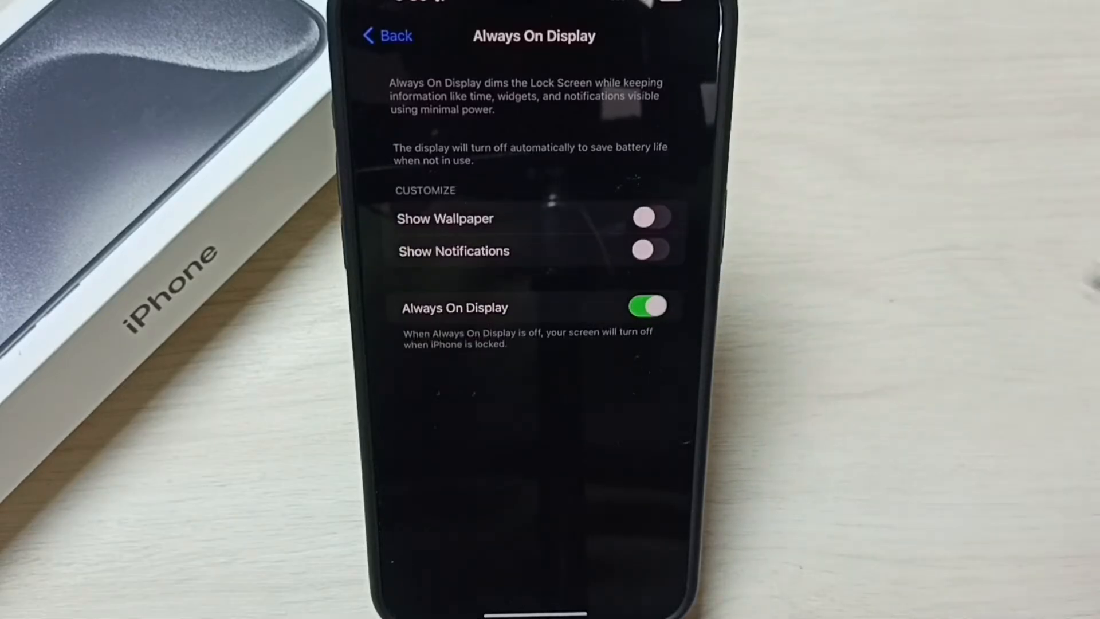
click(647, 218)
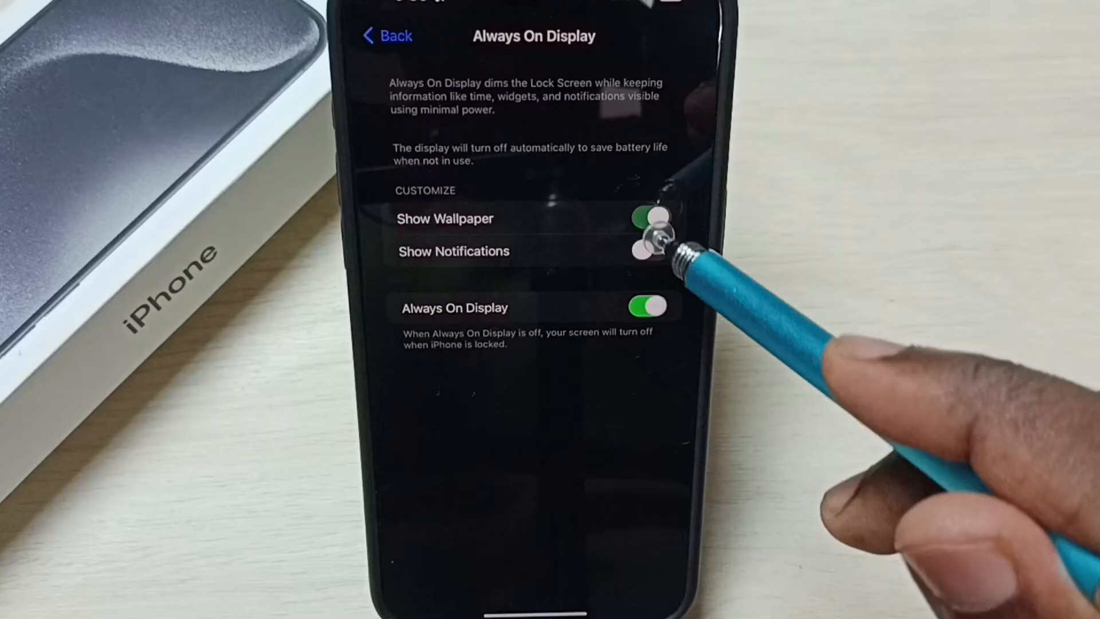
click(649, 251)
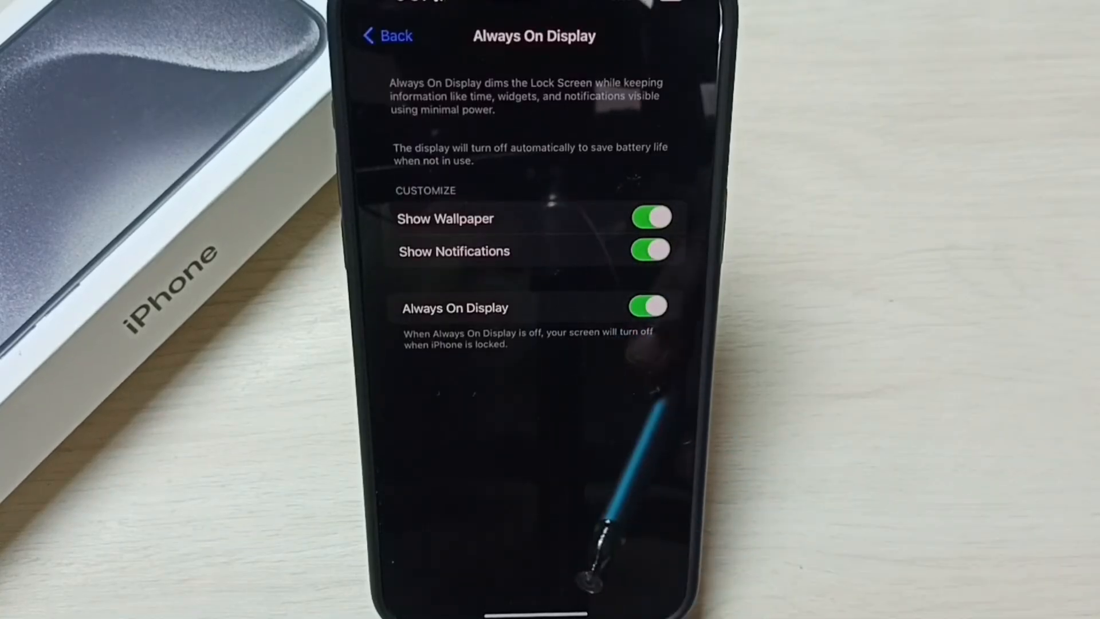
Step: Return via the main Settings list to Display & Brightness > Always On Display and toggle it off
click(385, 35)
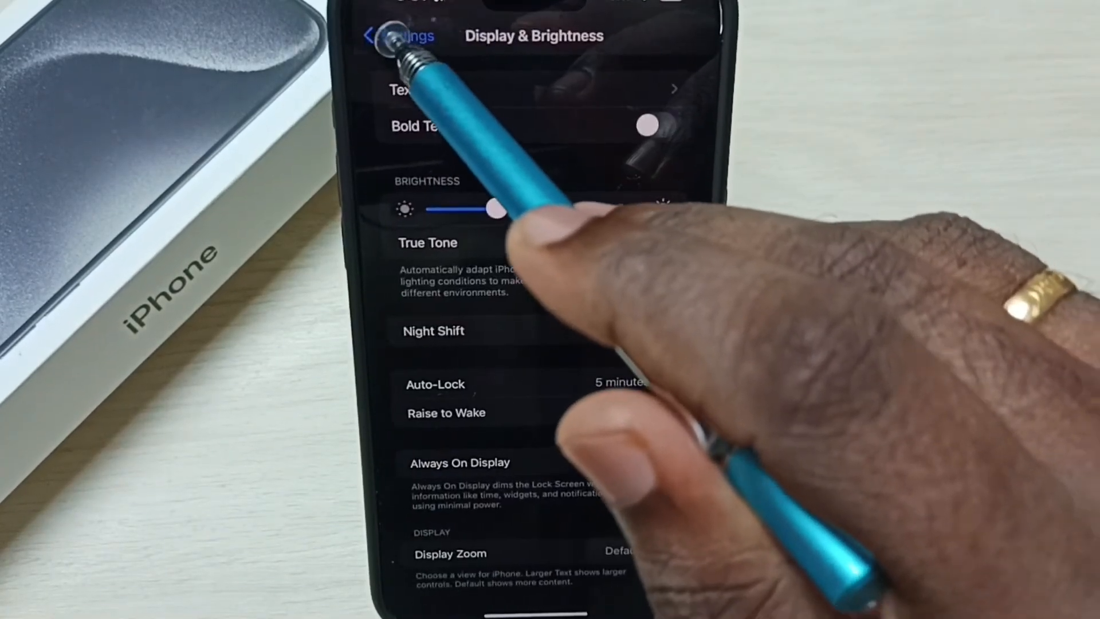
click(378, 35)
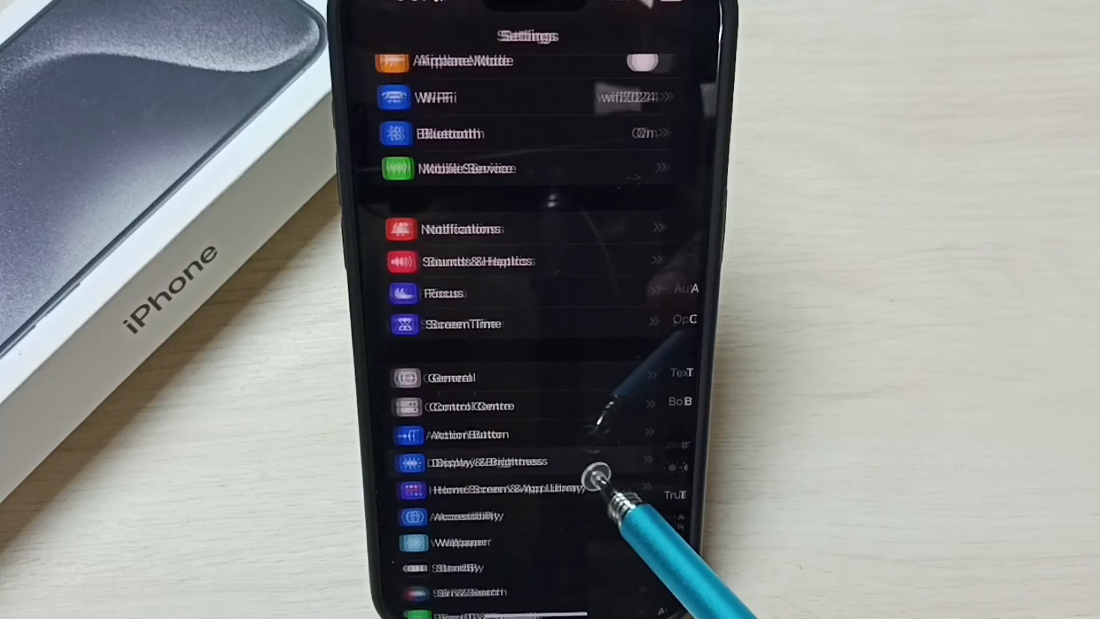
click(481, 460)
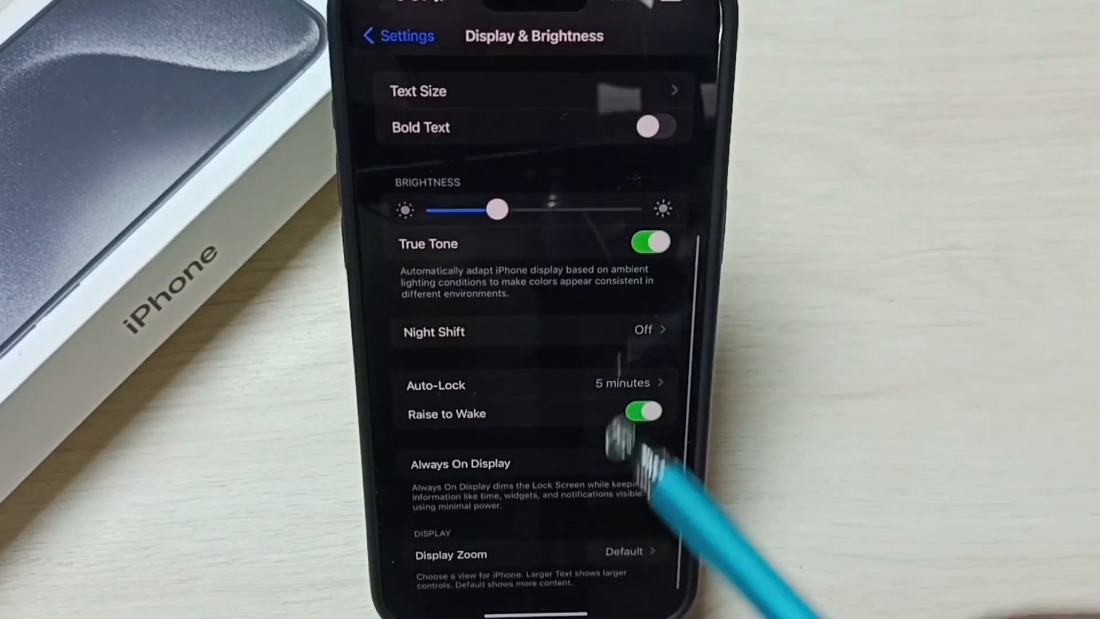
click(460, 462)
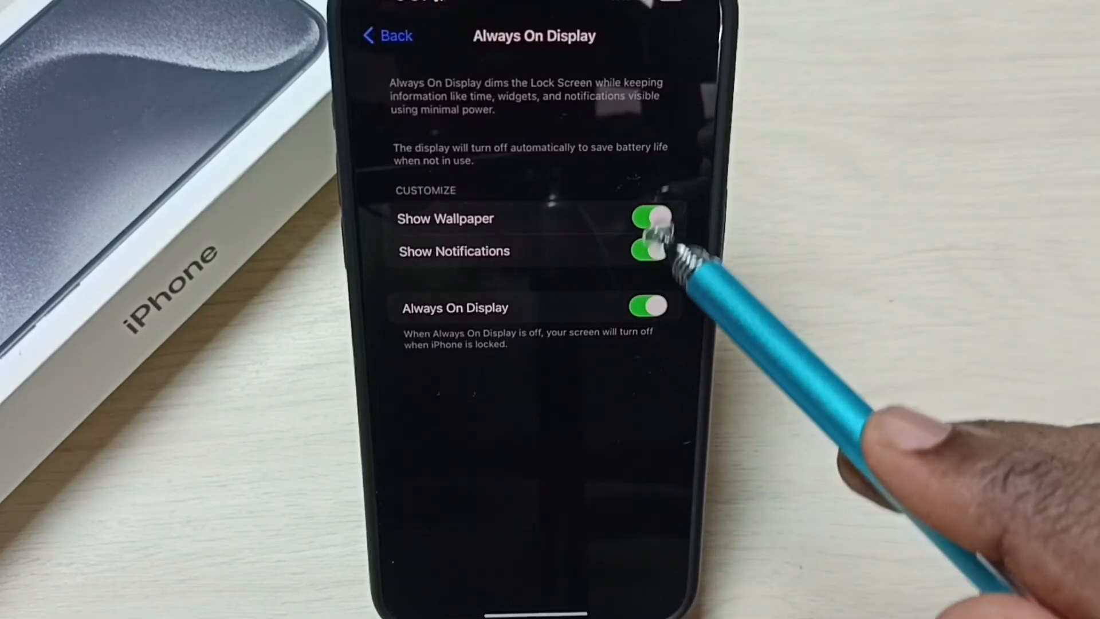
click(645, 307)
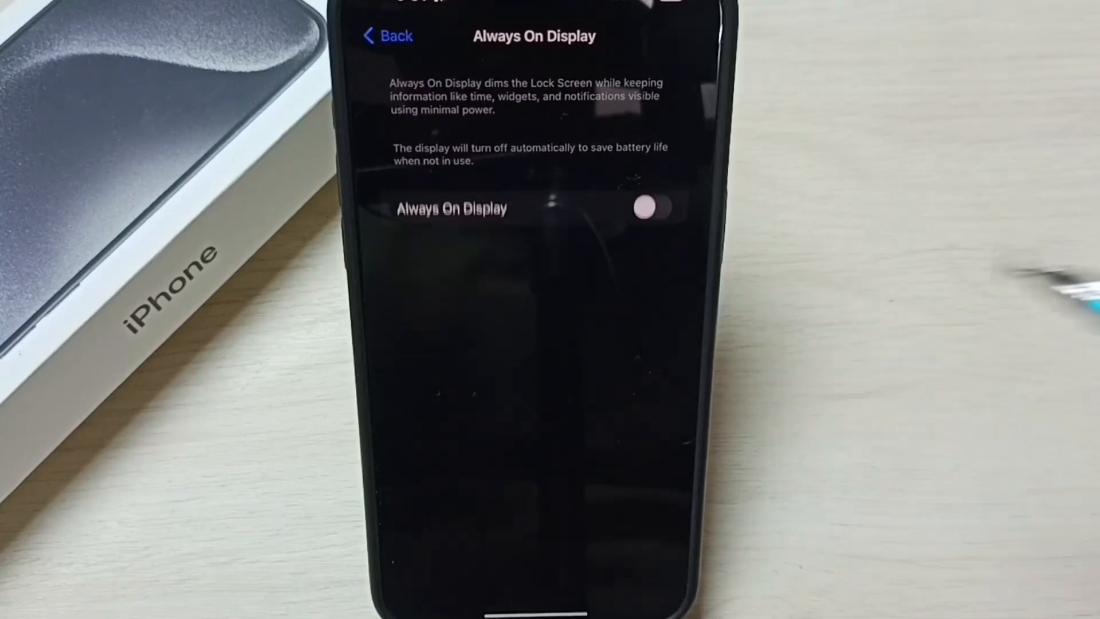